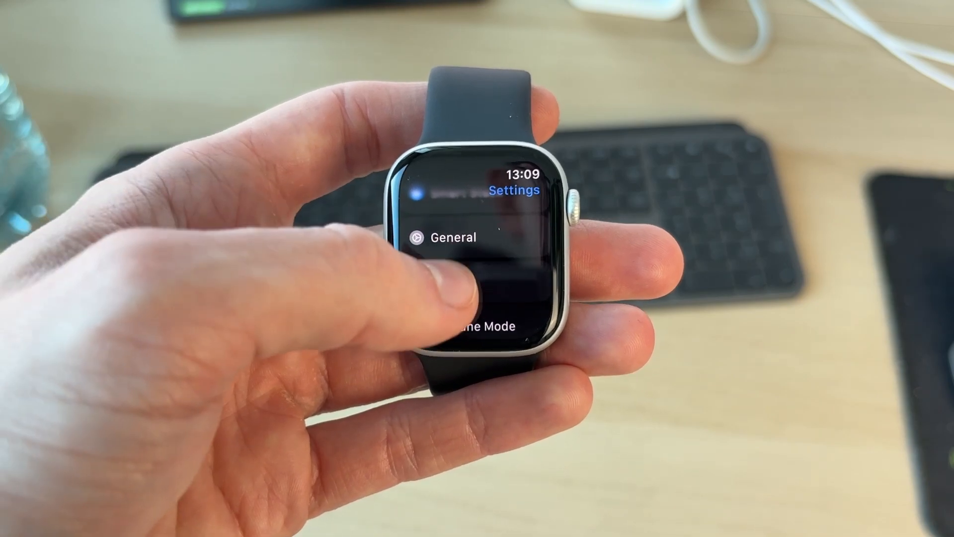
- Set the Apple Watch ringtone from Jingle to Windup under Sounds & Haptics
scroll("down", 3)
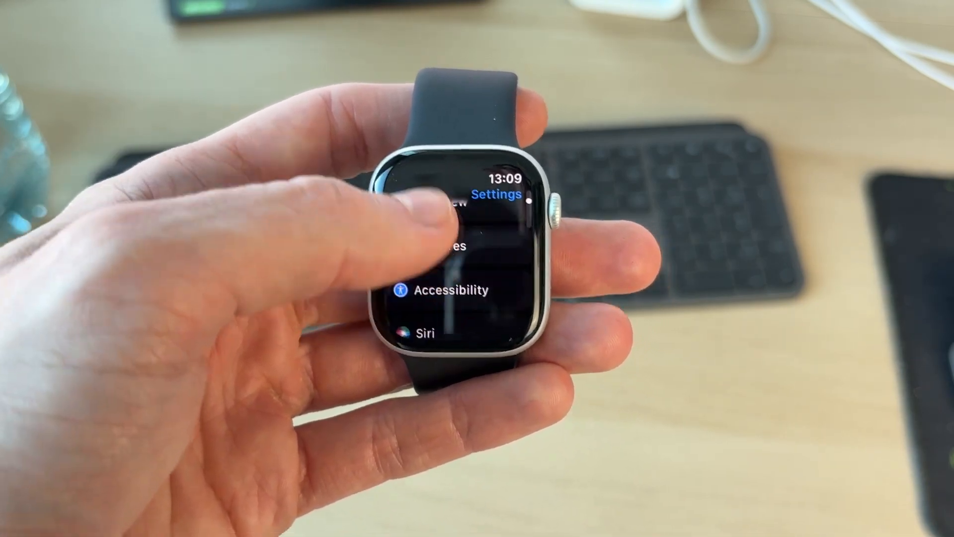
scroll("down", 3)
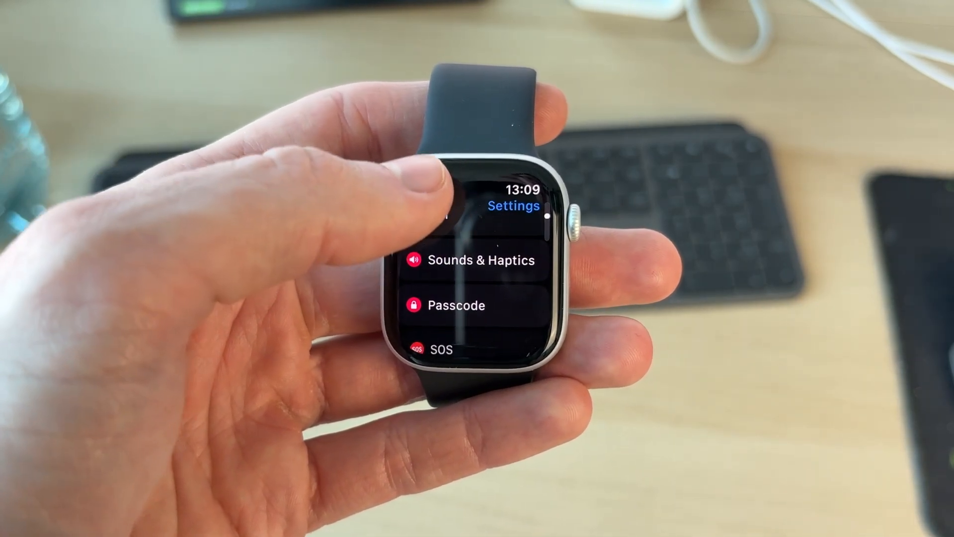
left_click(480, 261)
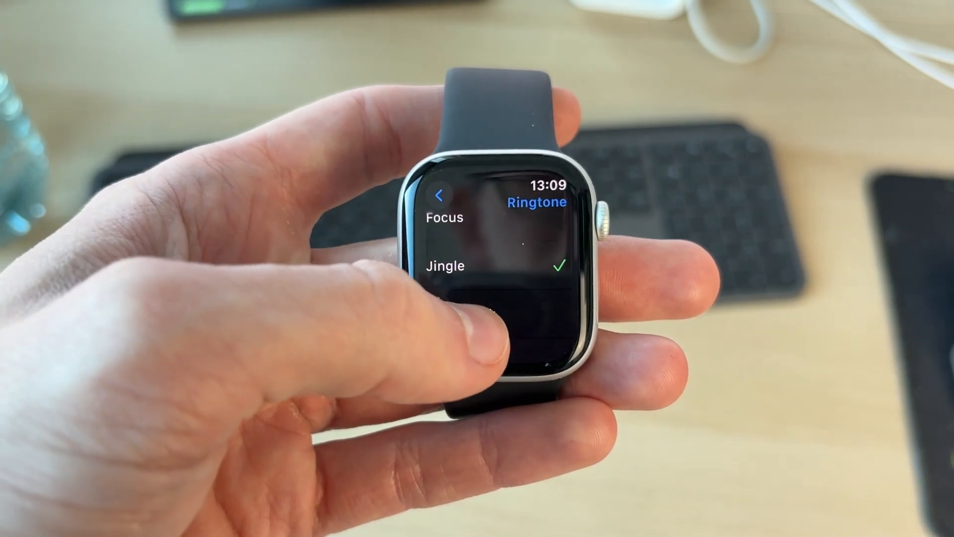
scroll("down", 3)
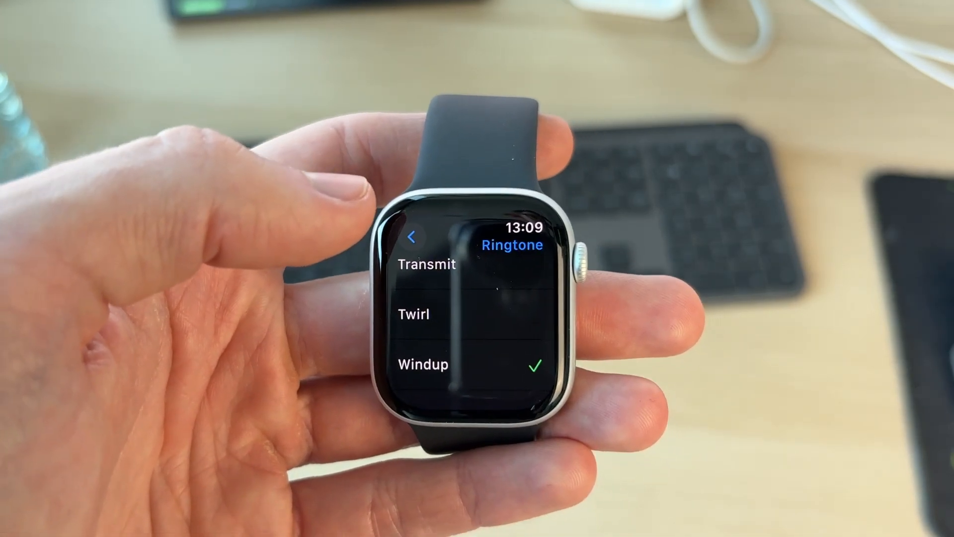
left_click(411, 236)
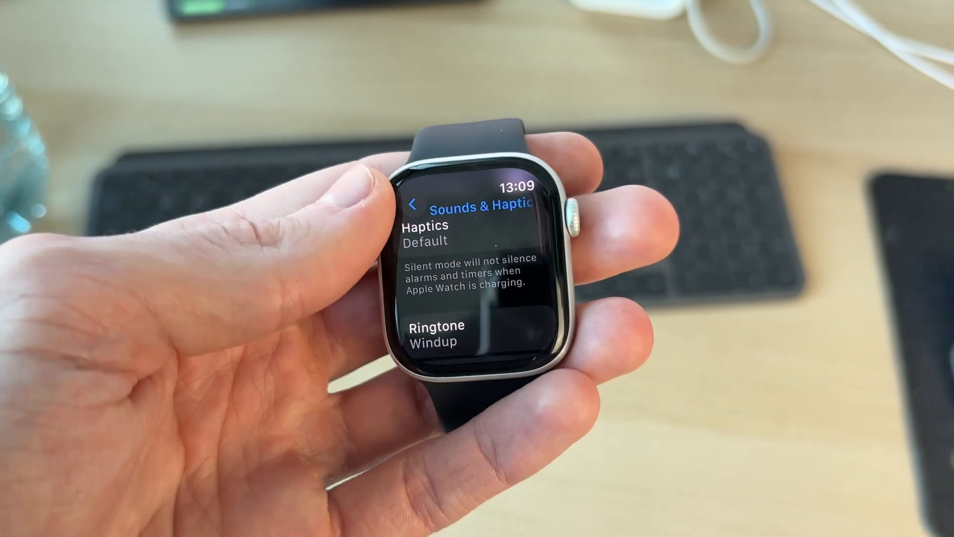